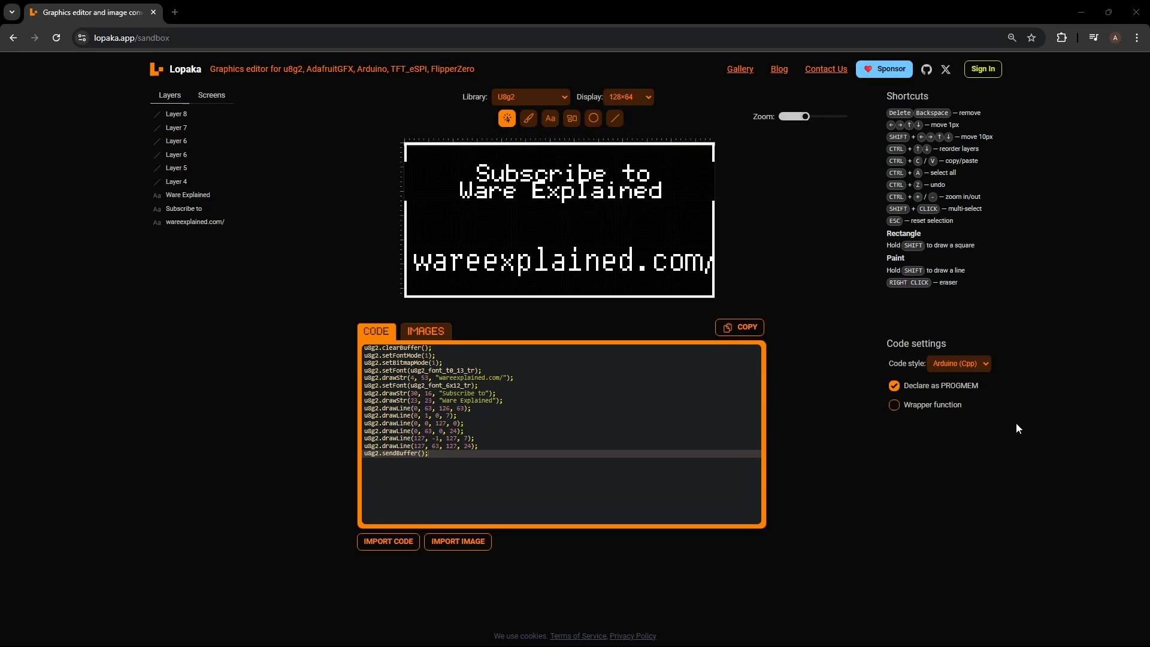
- Review the code style, graphics library and 128x64 display options, then the text and line drawing modes
click(959, 363)
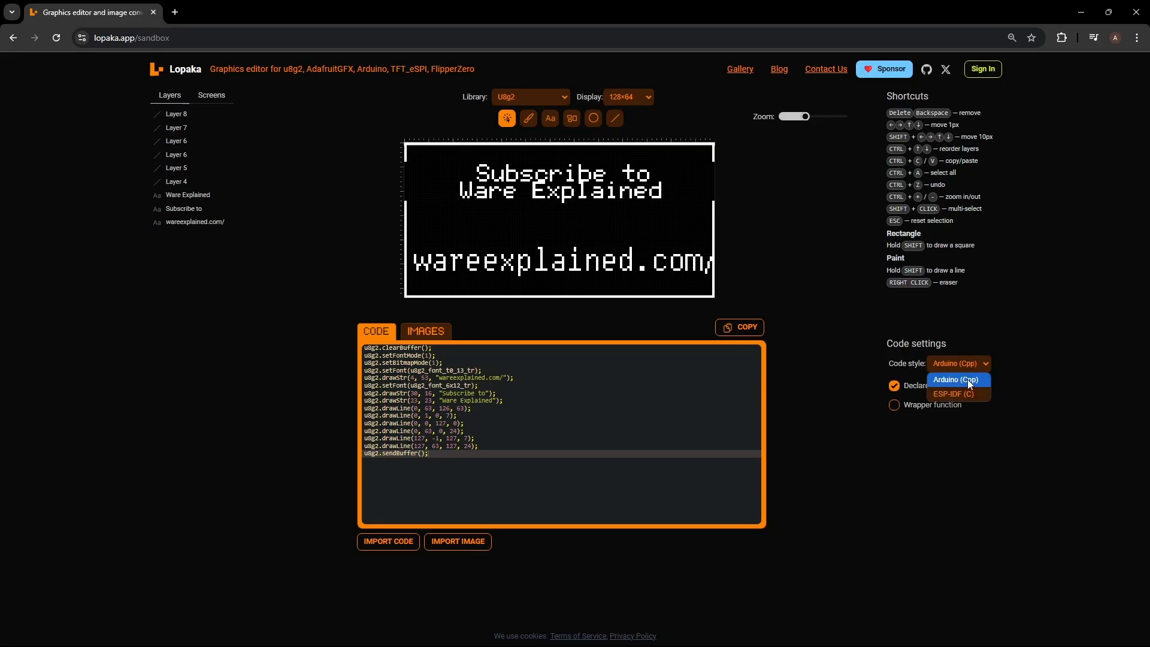
click(530, 96)
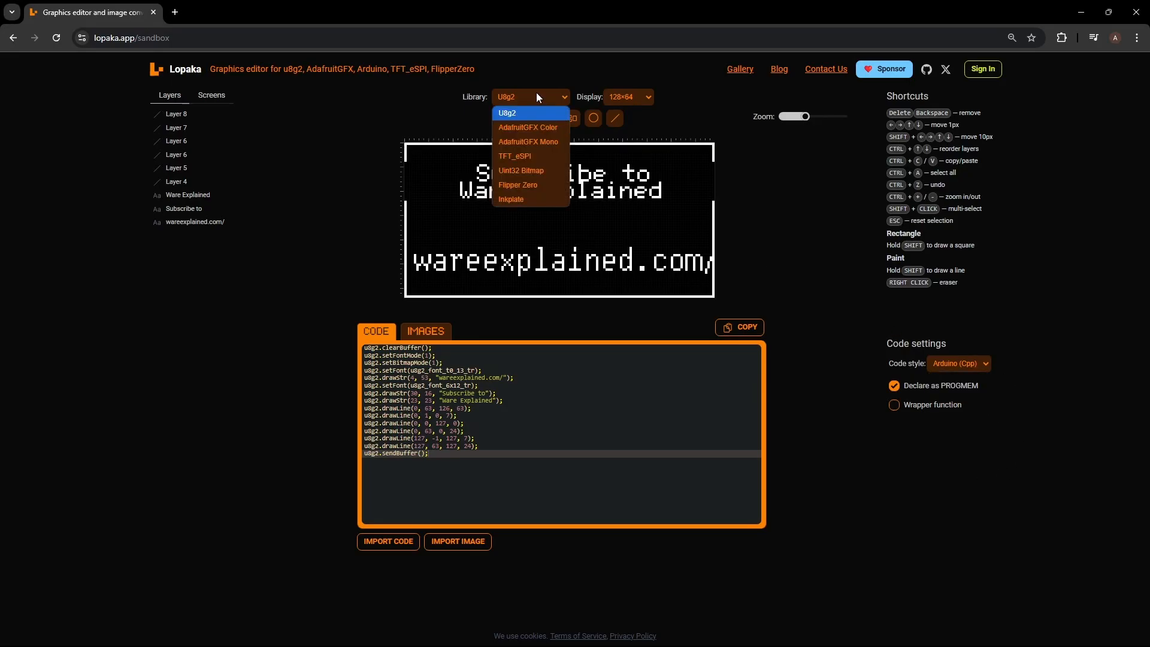
click(627, 96)
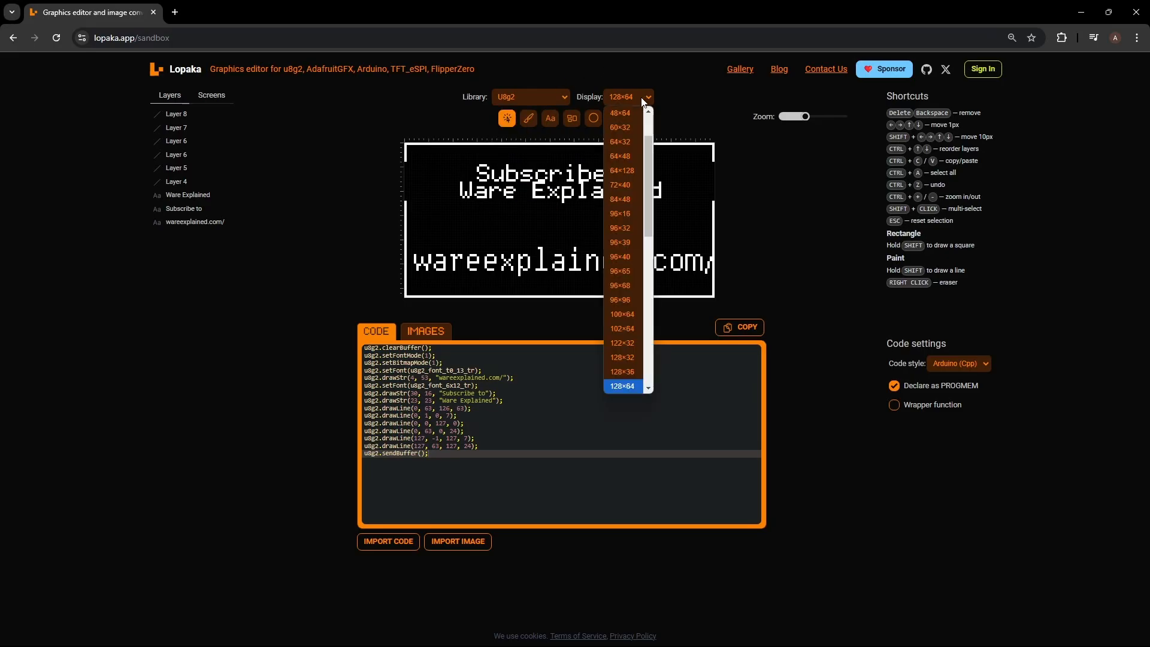
click(621, 386)
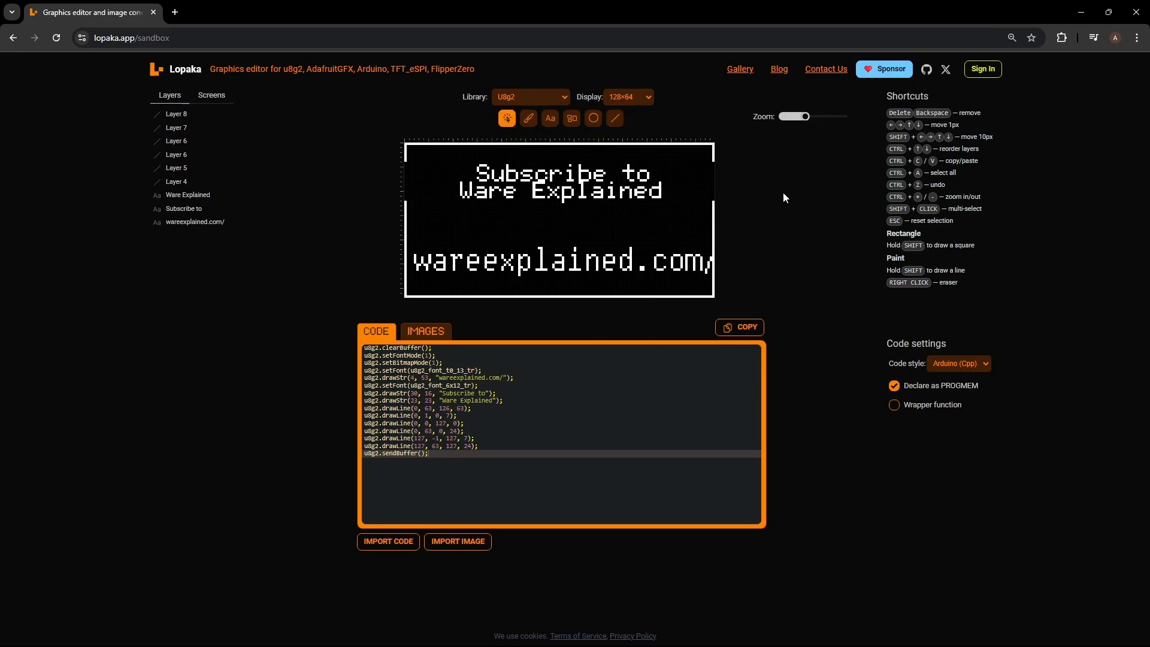
mouse_move(528, 119)
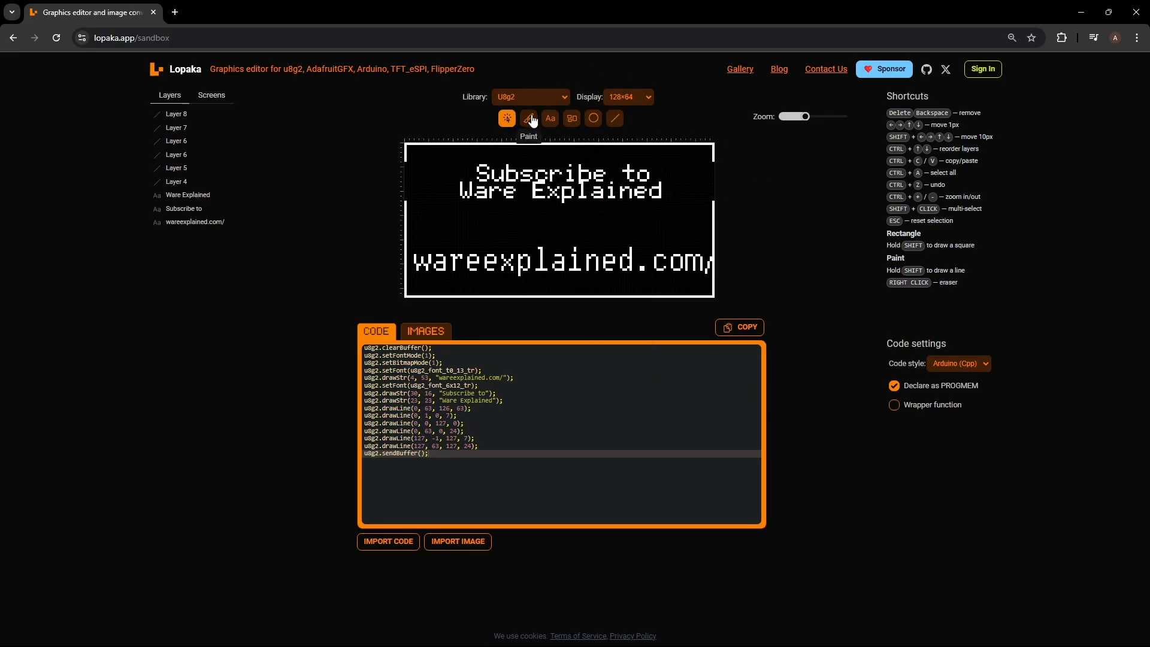
click(550, 118)
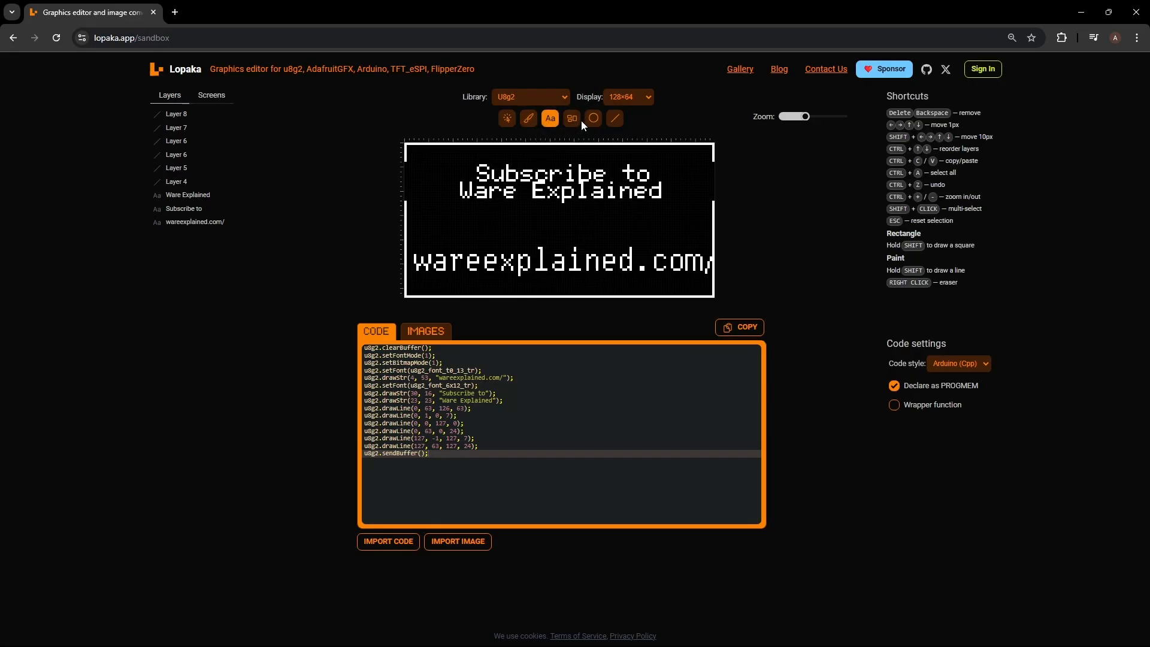
click(571, 118)
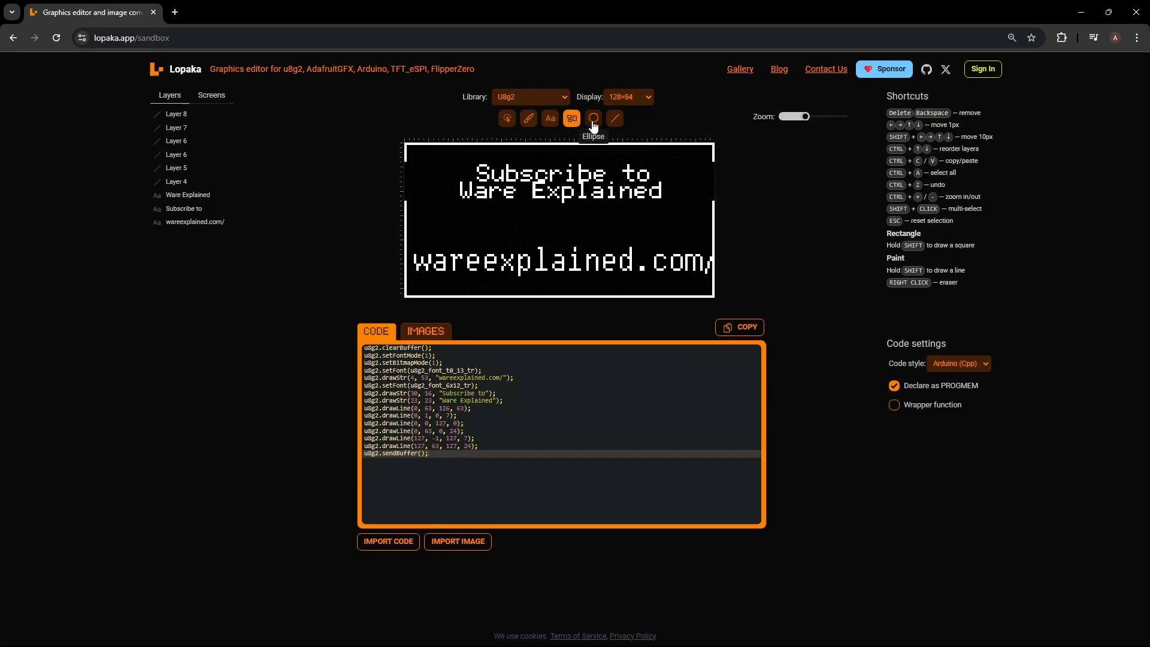
click(614, 118)
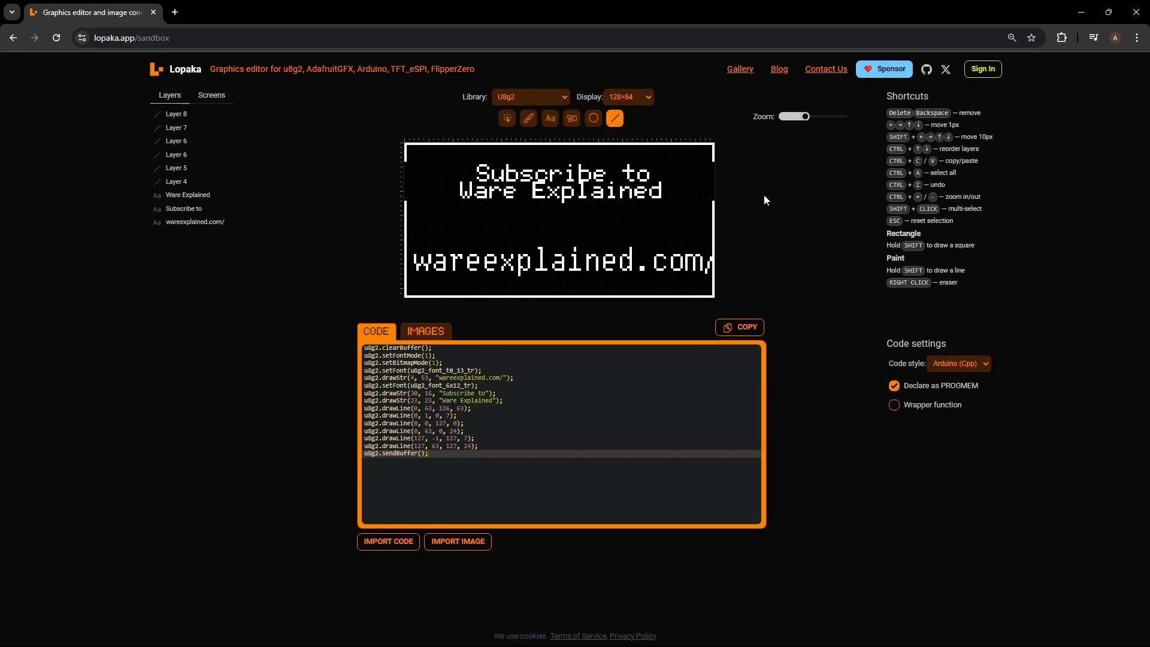
mouse_move(780, 205)
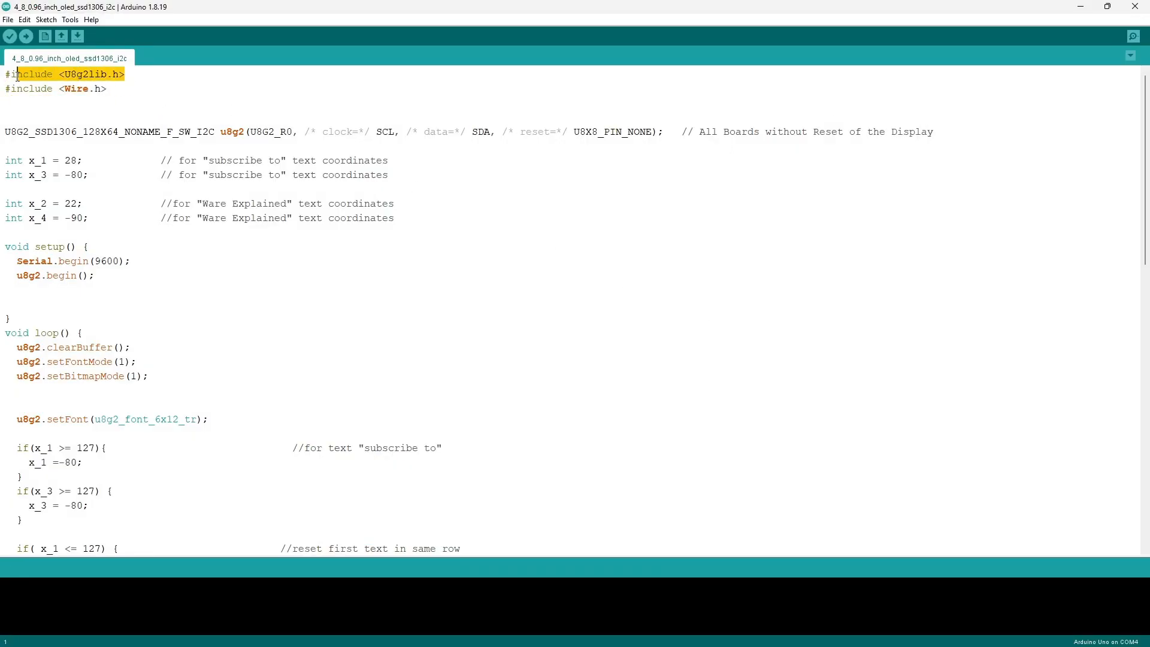
- Look up the u8g2 library in the Library Manager and dismiss it
click(46, 19)
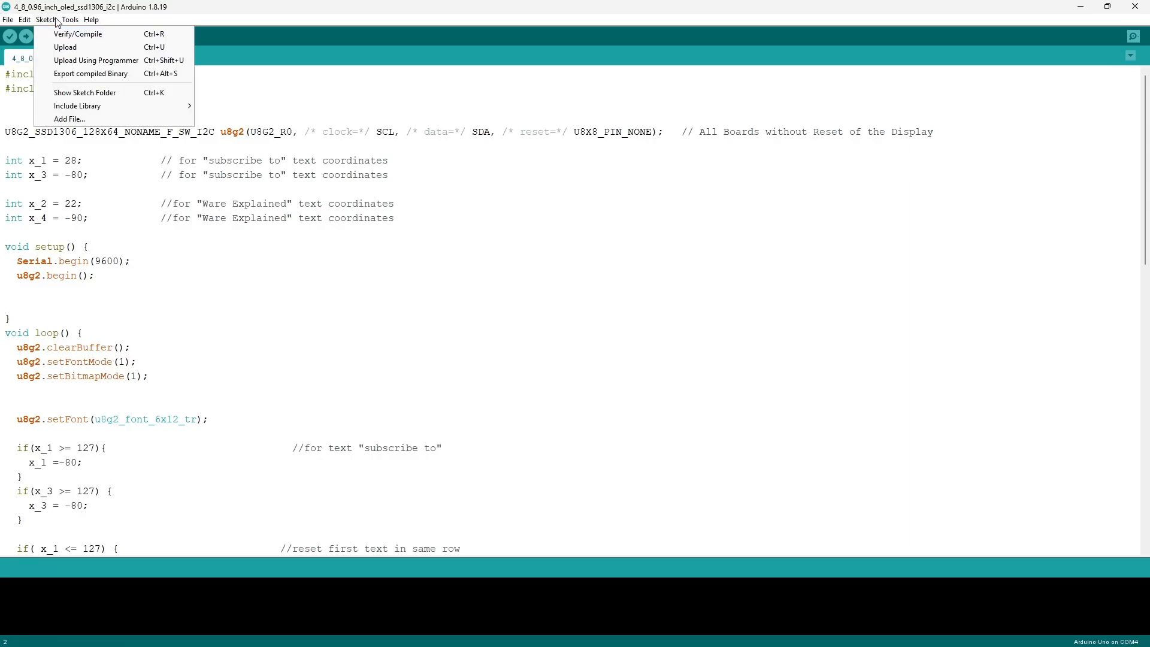
click(77, 106)
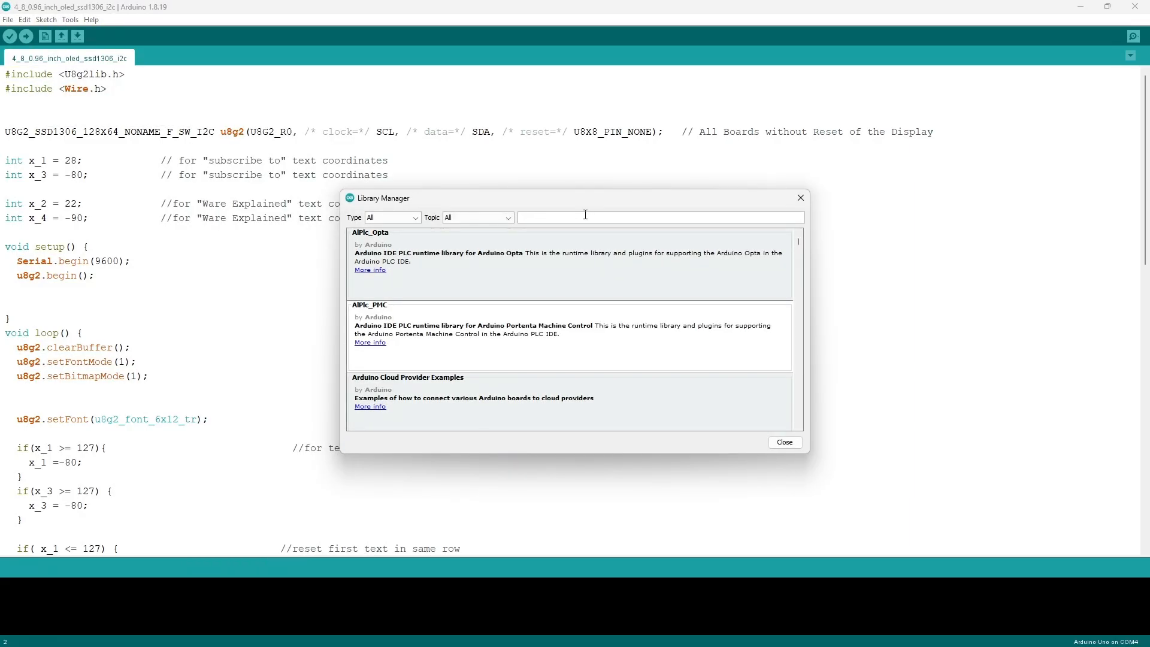
text(u8g2)
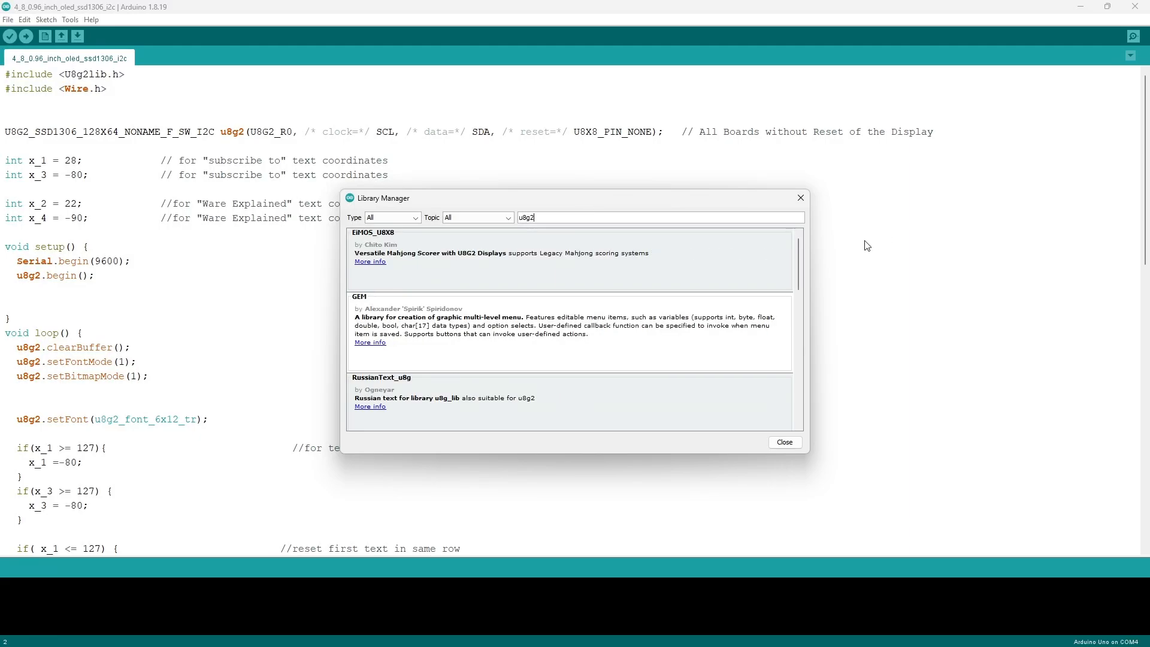
scroll(down, 3)
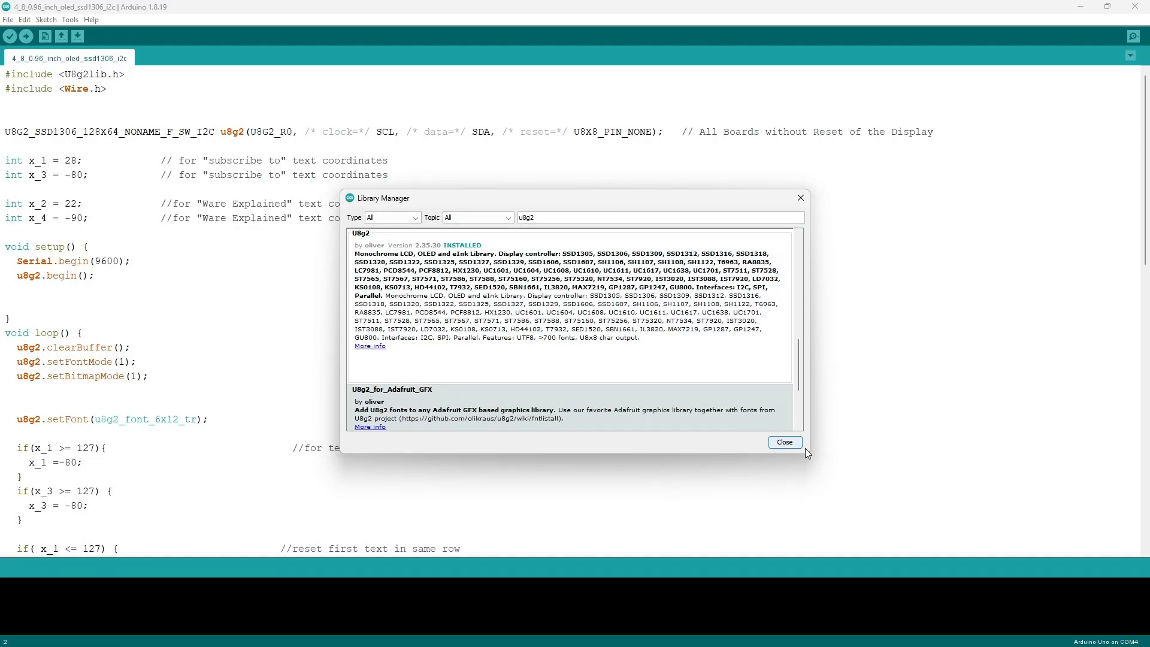
click(784, 442)
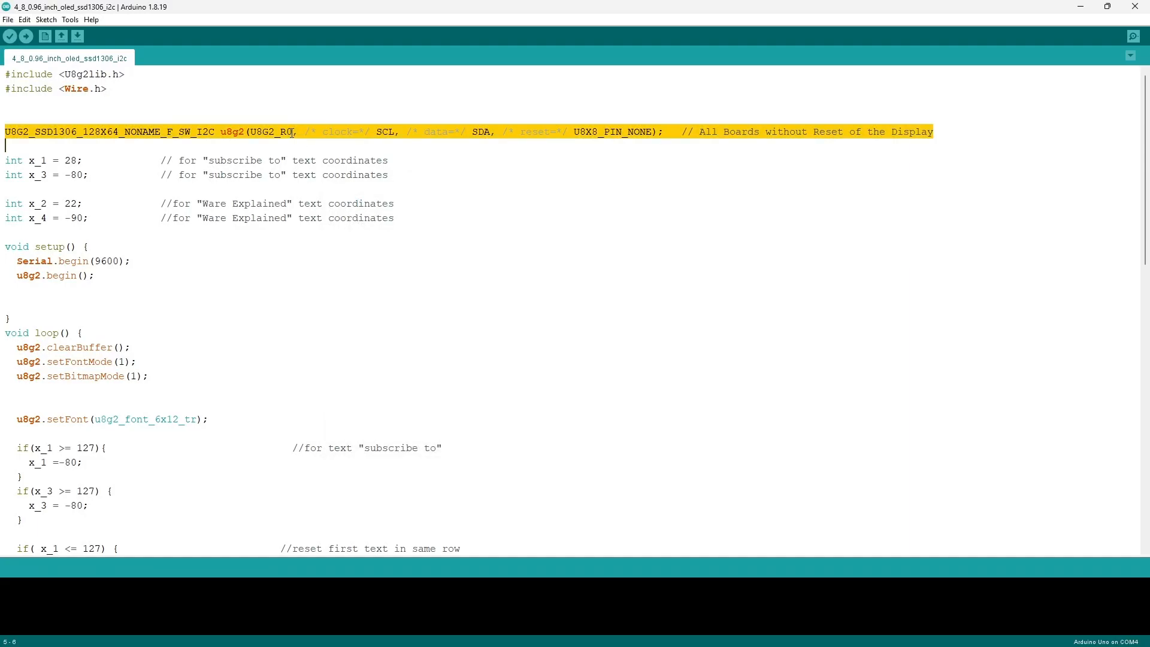
- Load the U8g2 FontUsage example and search it for ssd1306_128x64
click(8, 20)
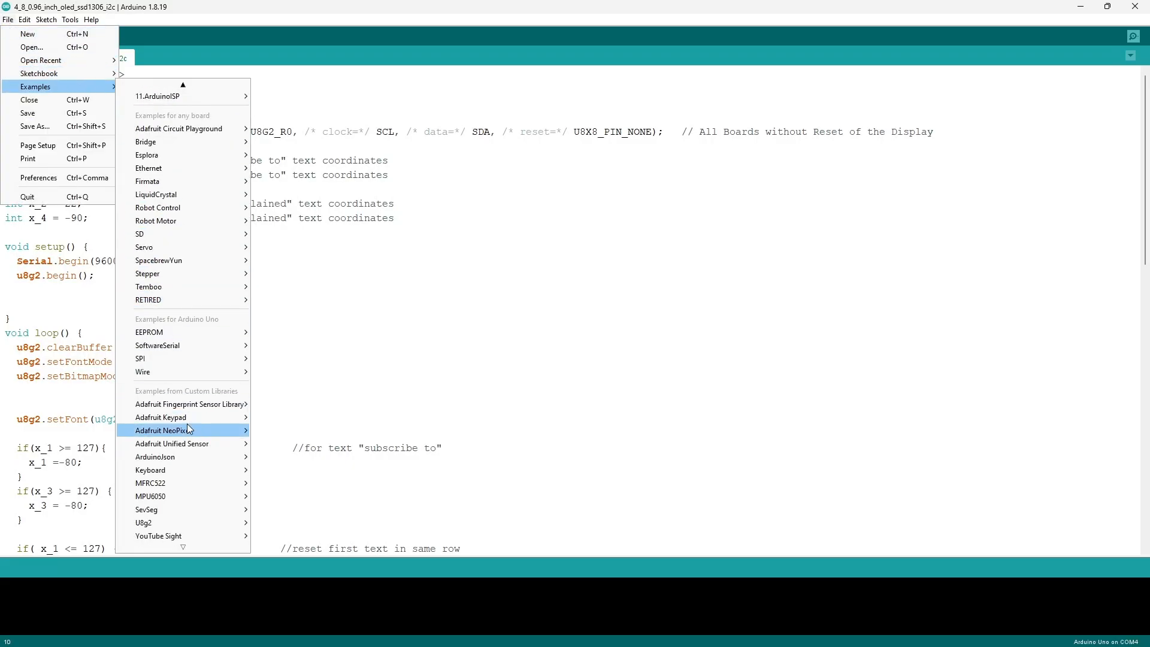
mouse_move(143, 522)
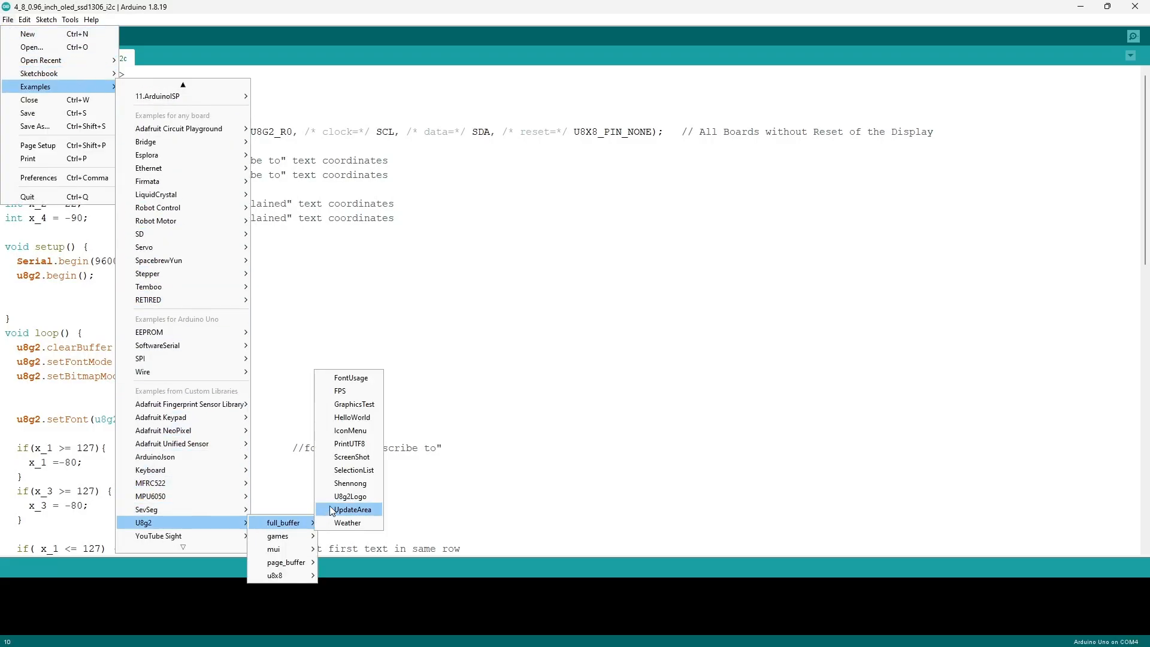
click(351, 378)
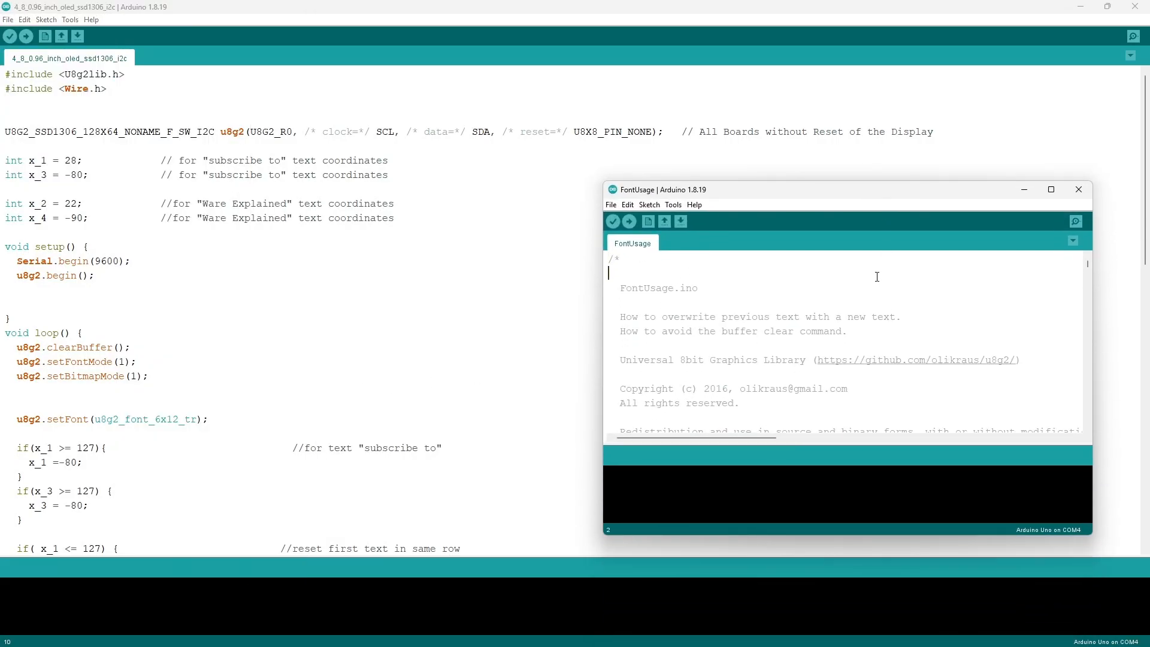
key(ctrl+f)
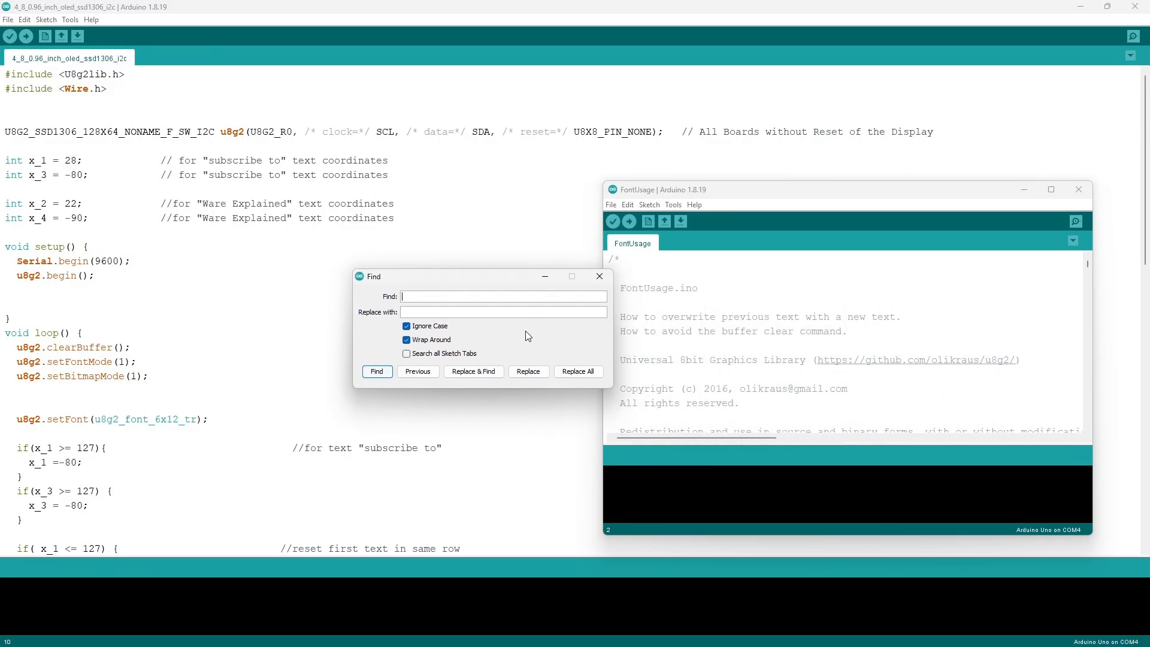
text(ssd1306_128x64)
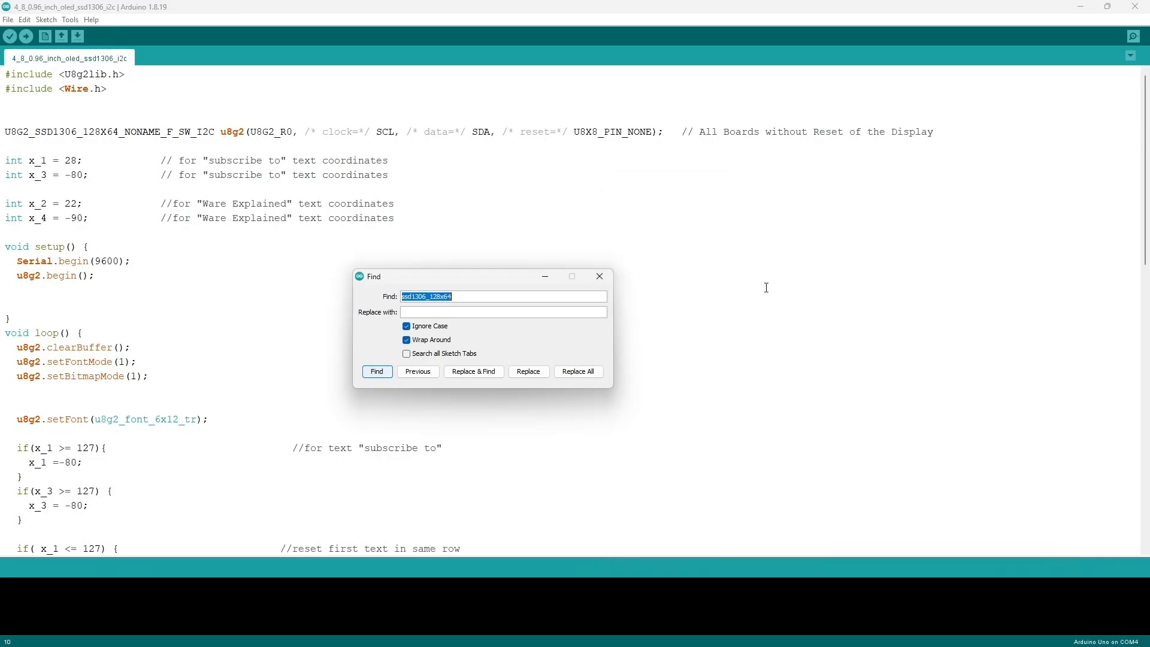
click(599, 277)
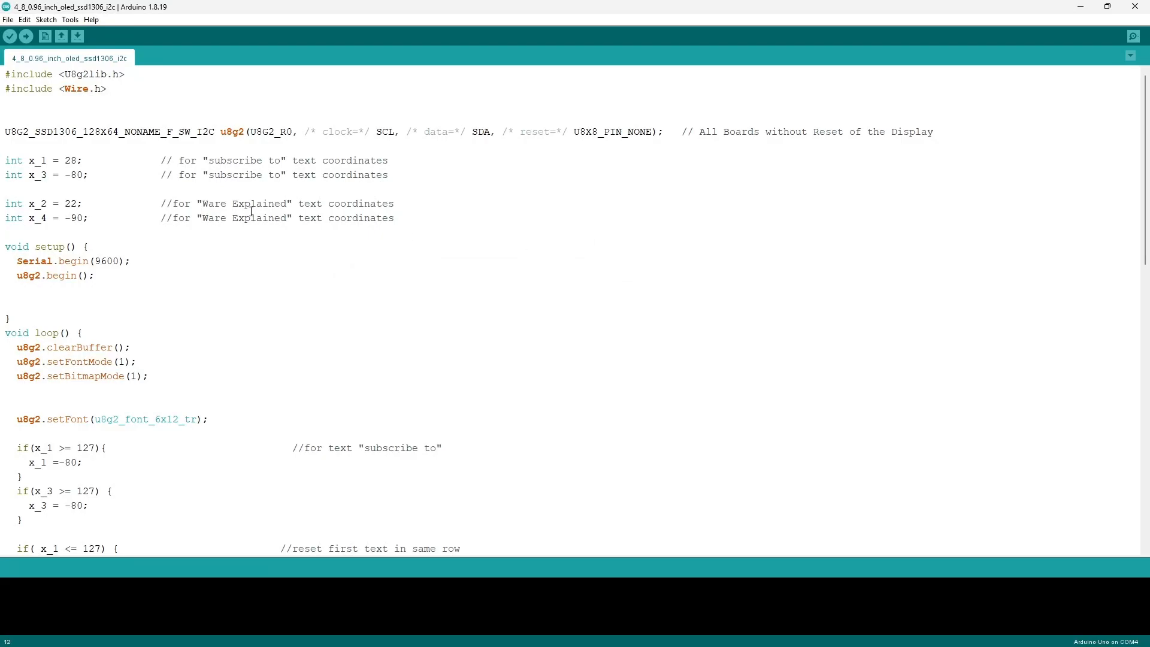
click(99, 218)
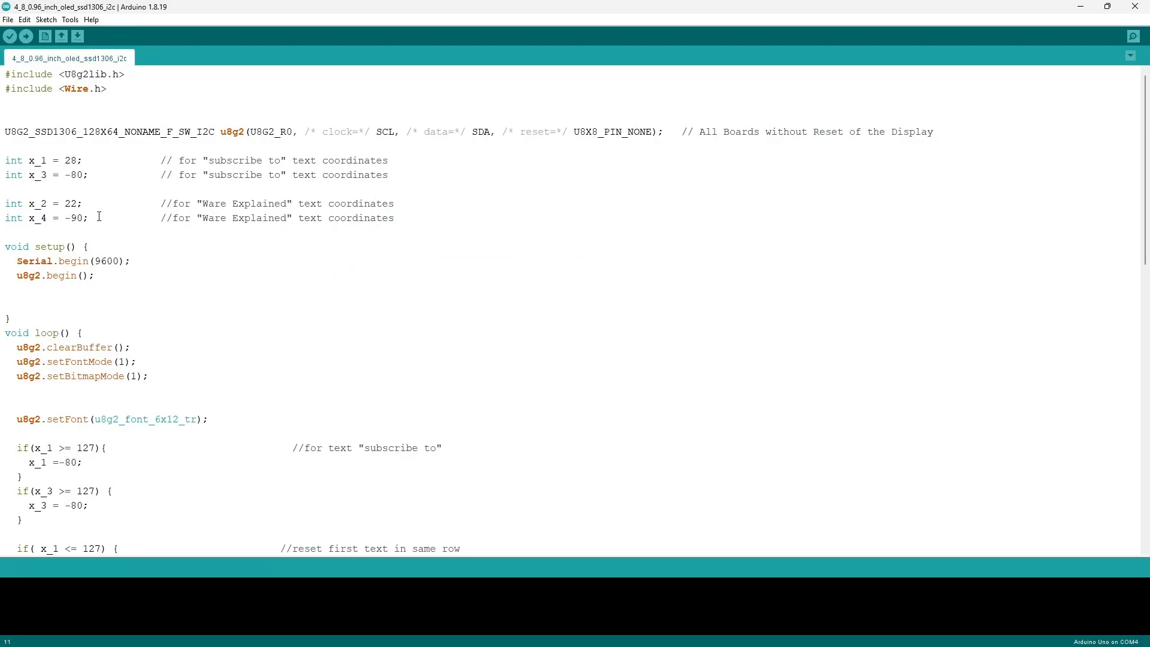
drag(7, 160, 99, 218)
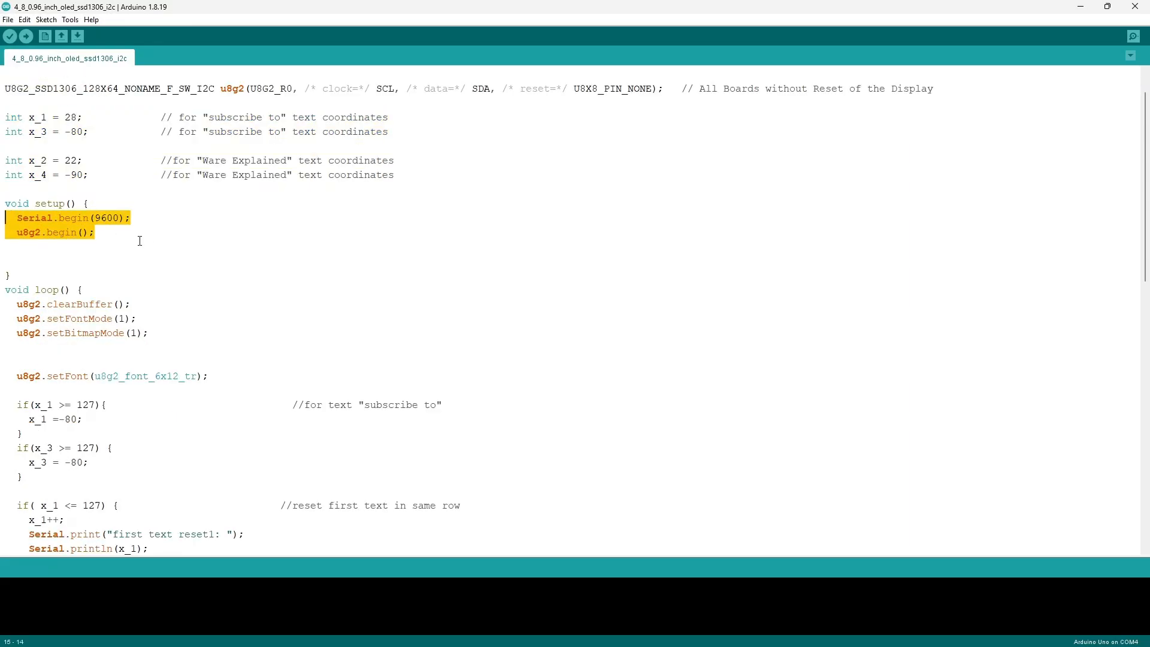
mouse_move(133, 239)
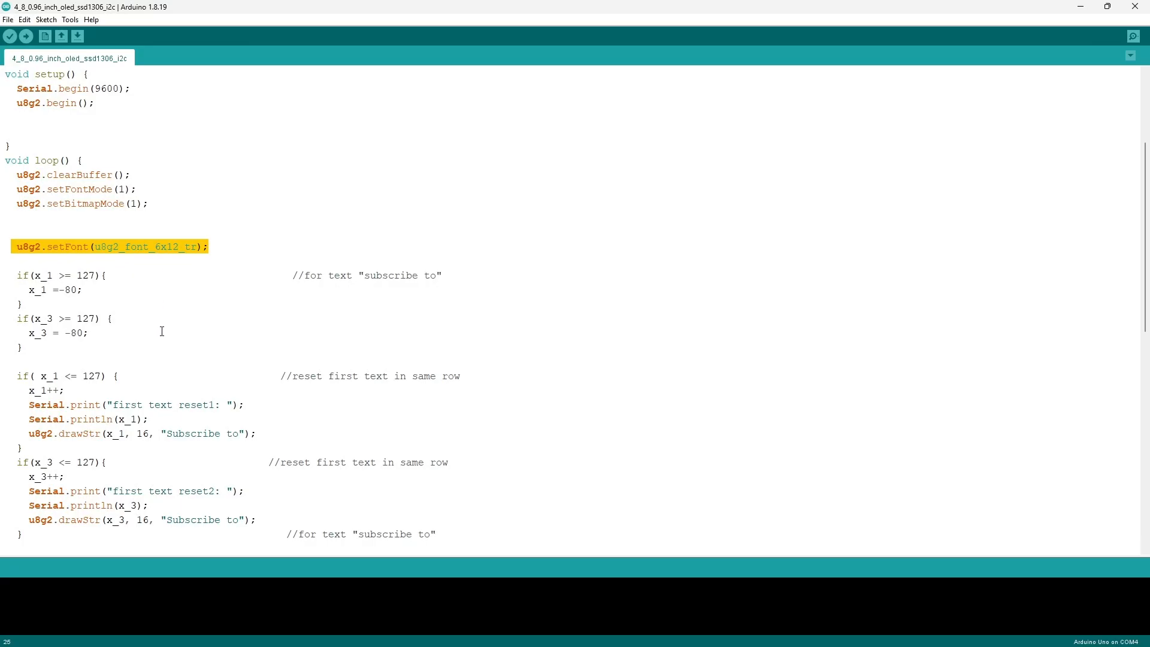
mouse_move(161, 247)
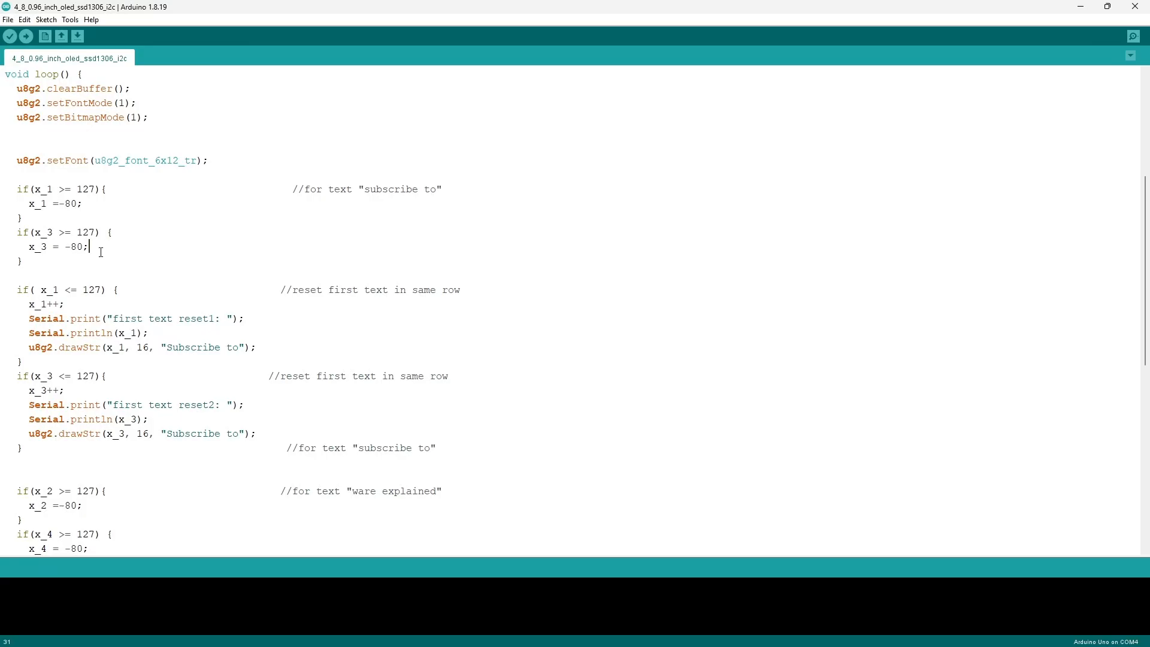
scroll(down, 3)
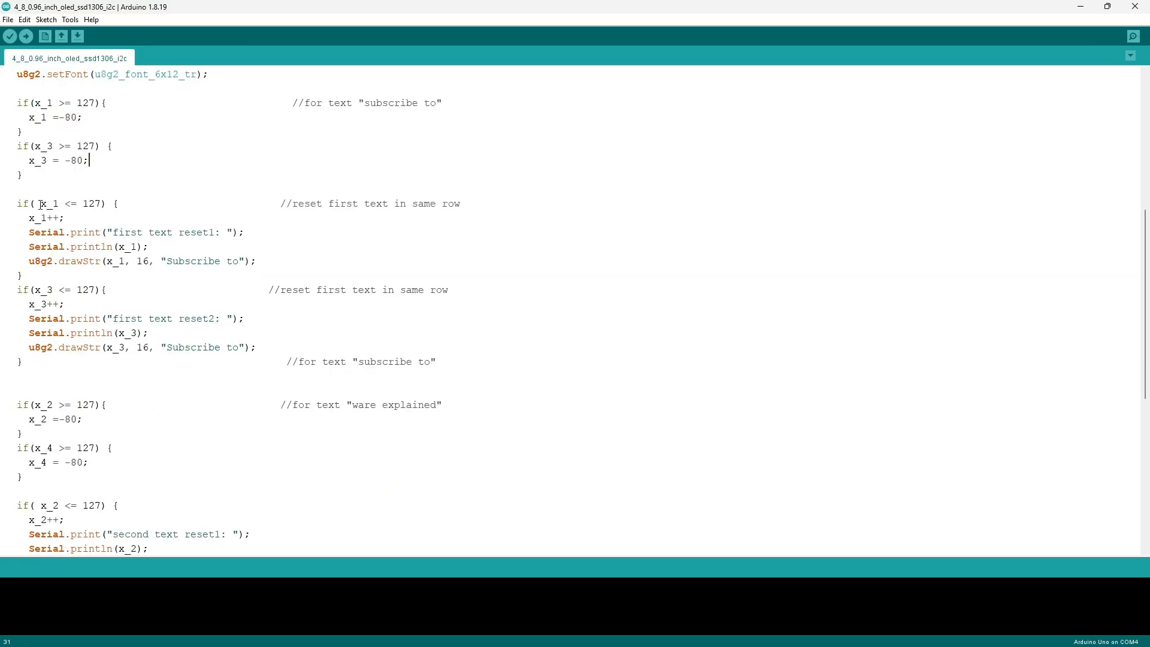
mouse_move(103, 215)
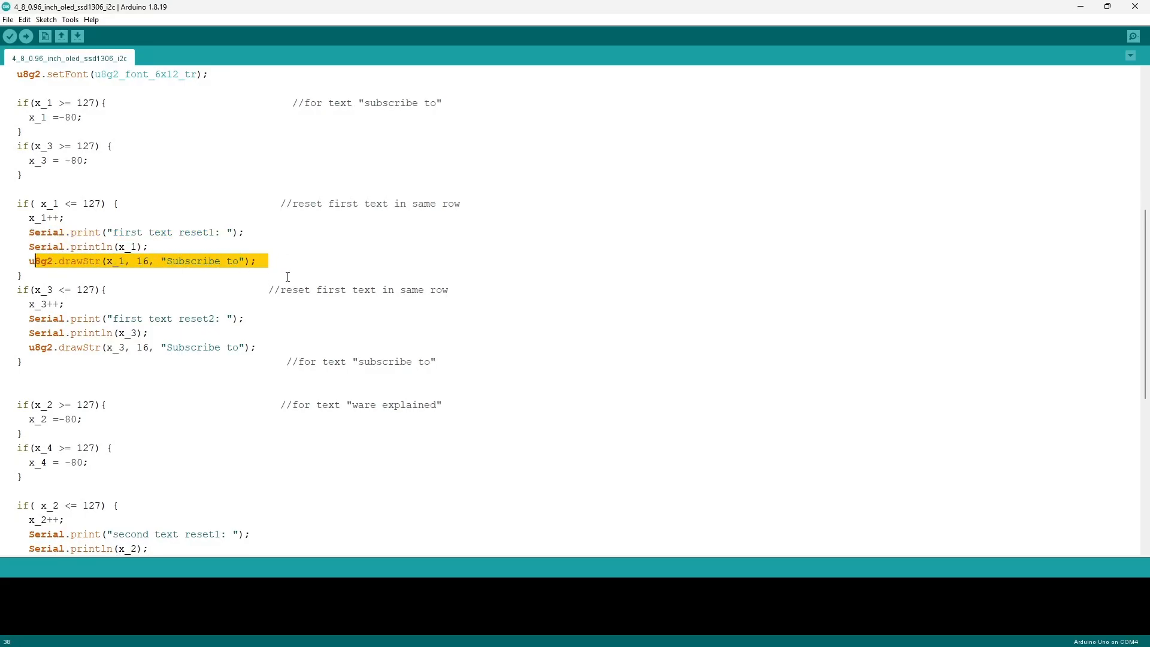
click(136, 289)
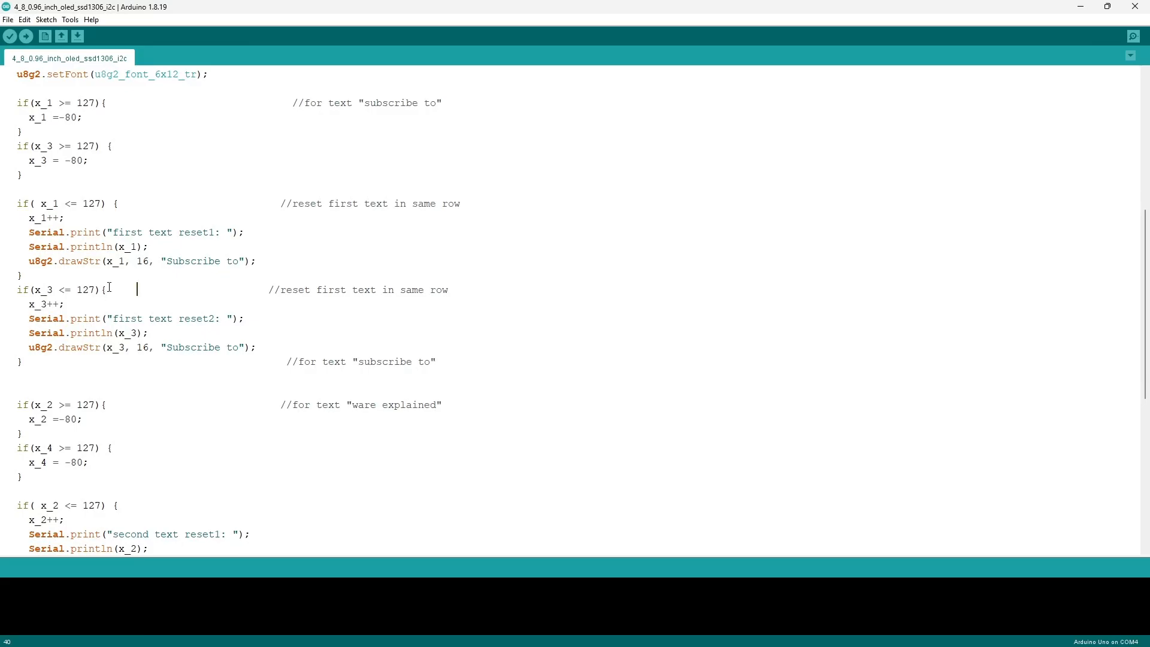
scroll(down, 3)
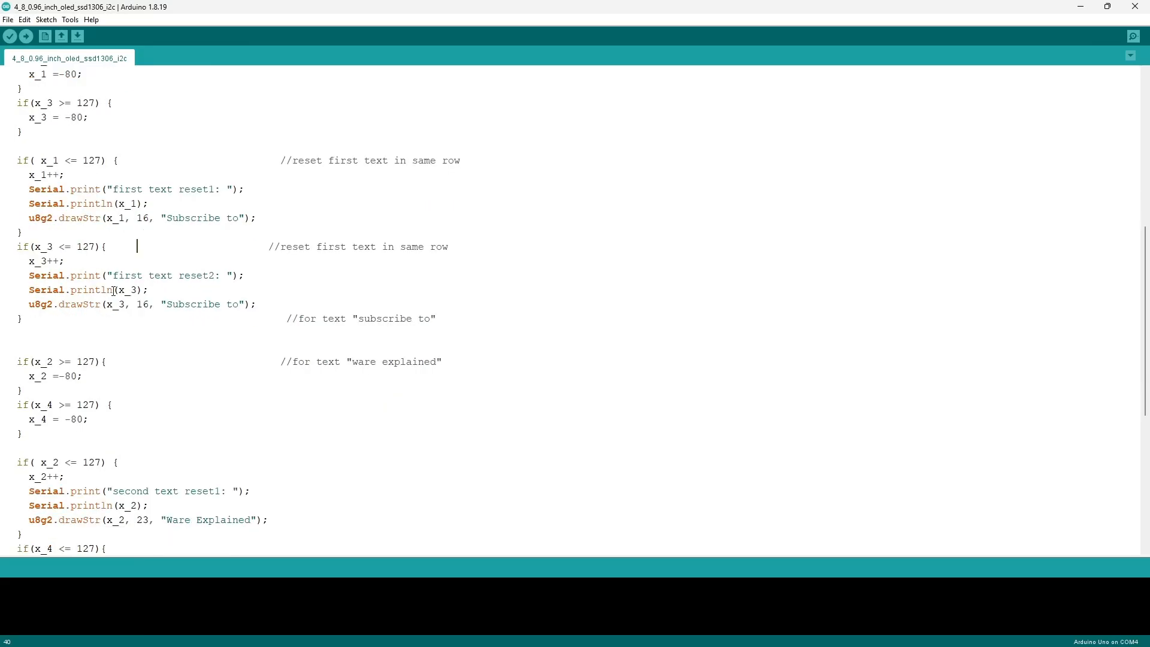
double_click(37, 260)
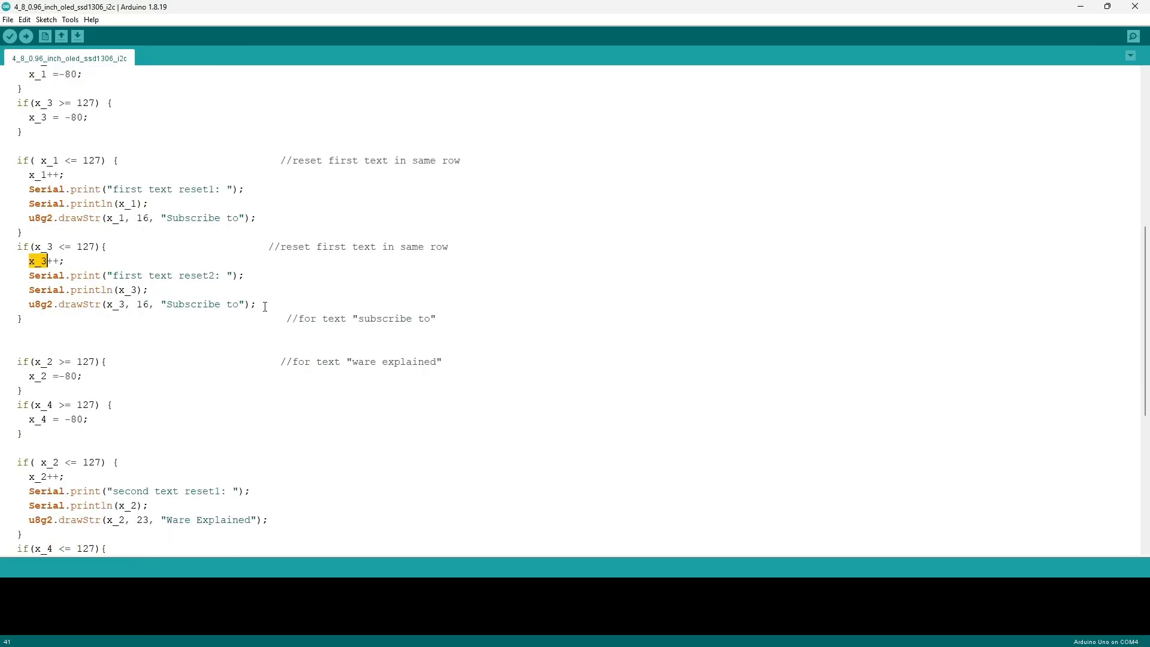
scroll(down, 3)
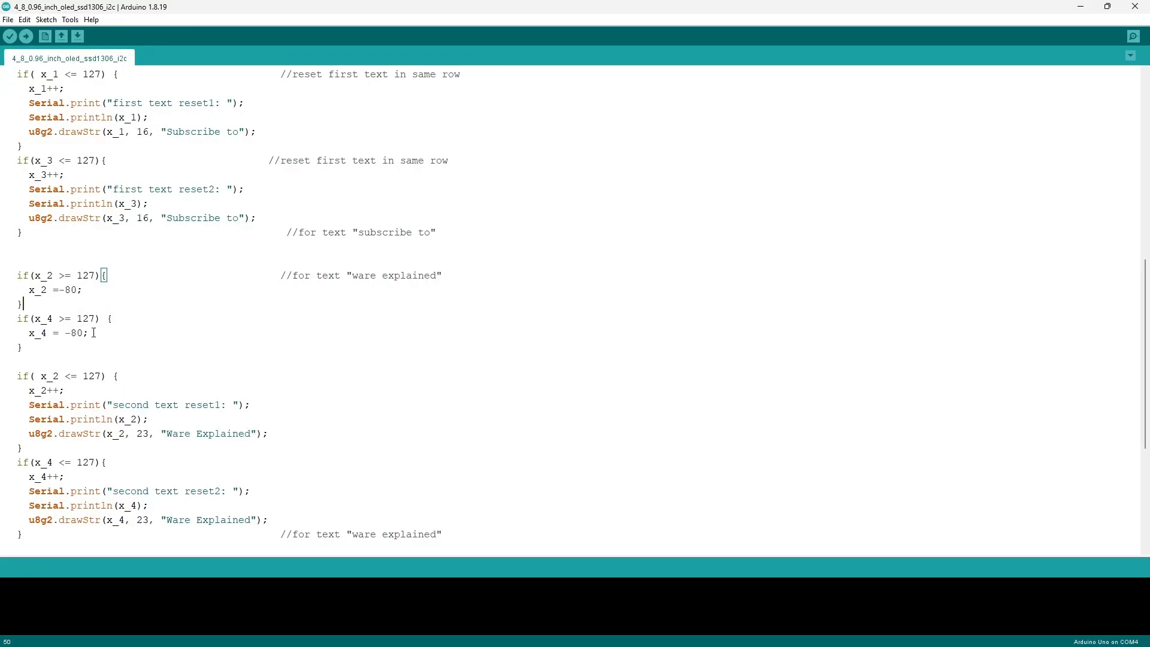
mouse_move(104, 334)
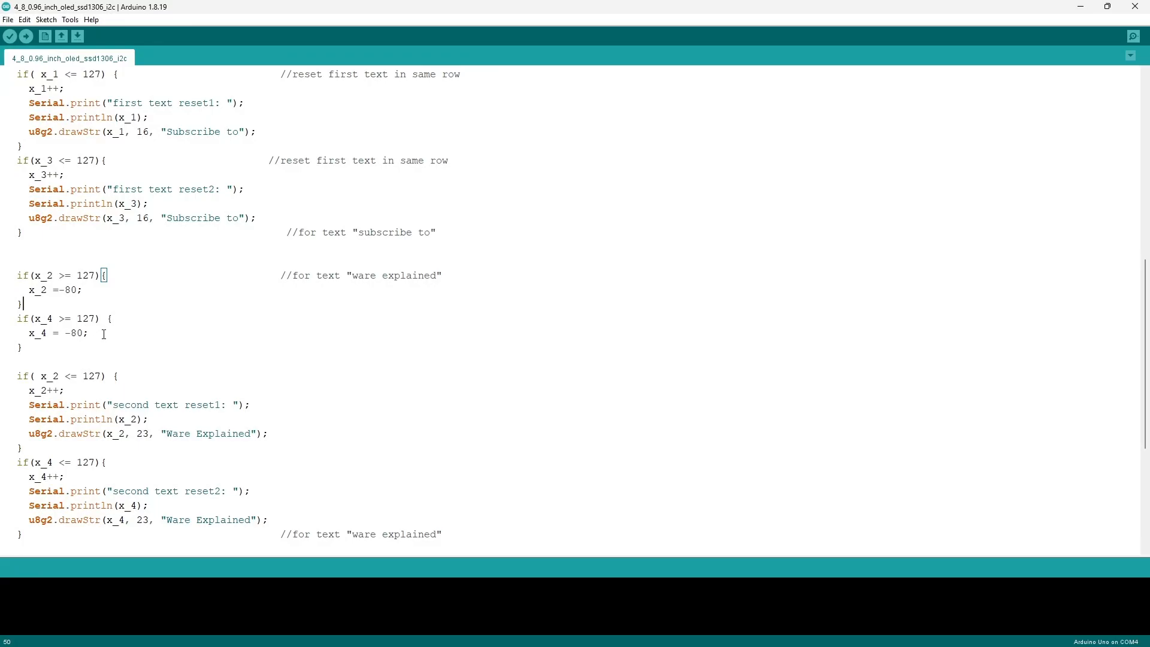
scroll(down, 3)
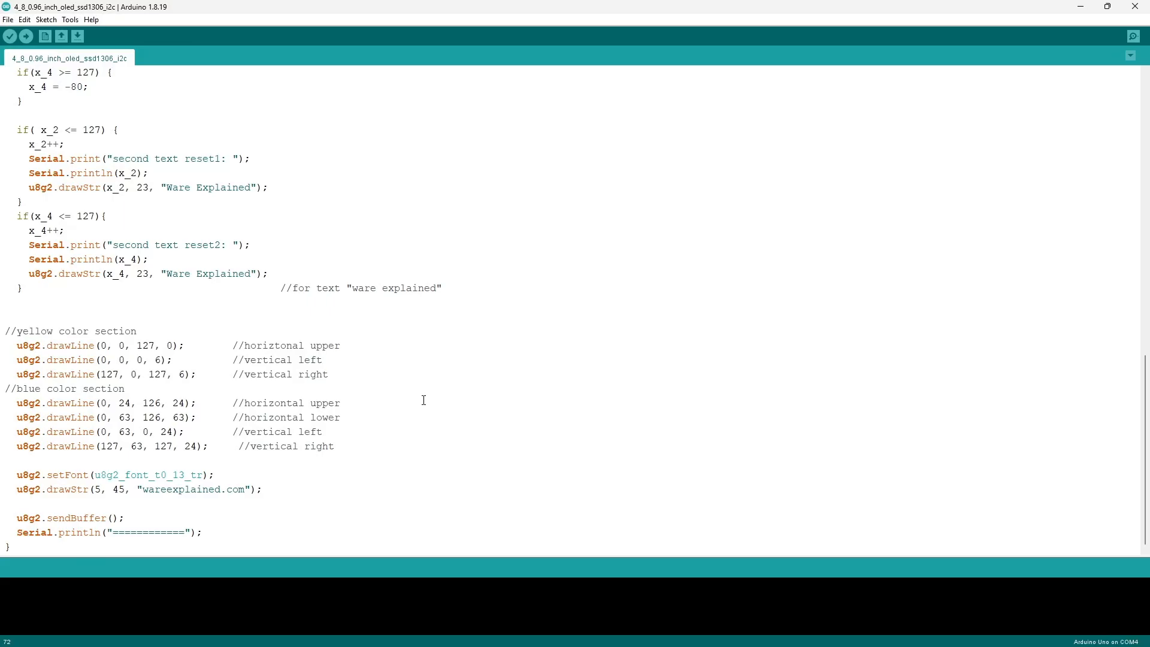
mouse_move(419, 400)
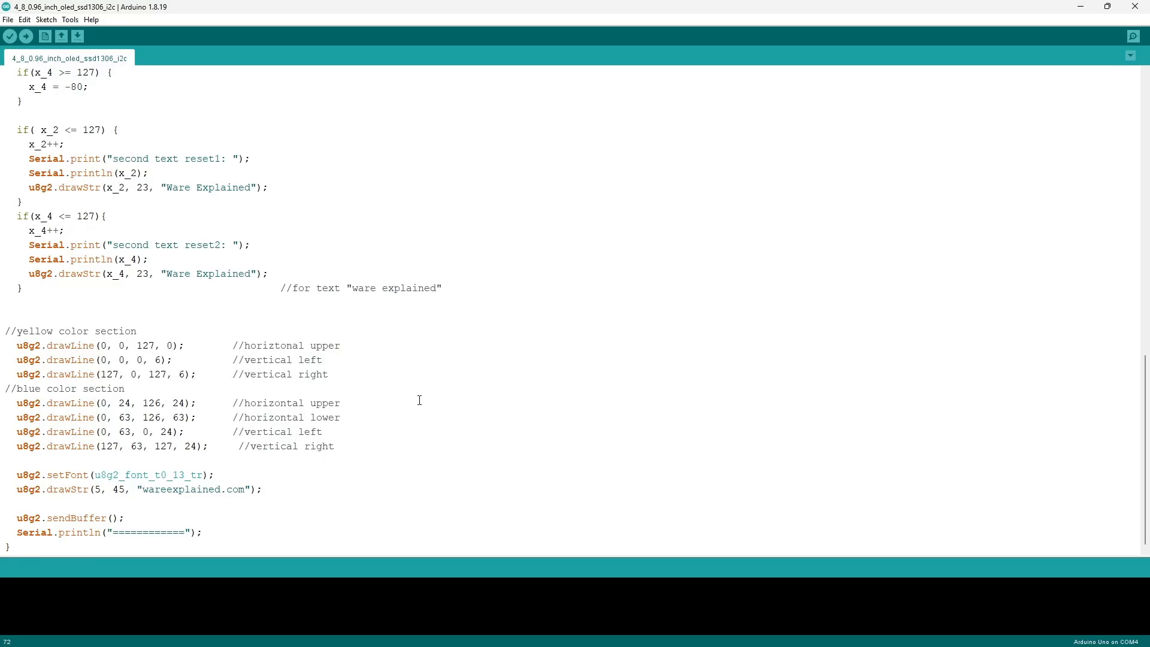
mouse_move(375, 369)
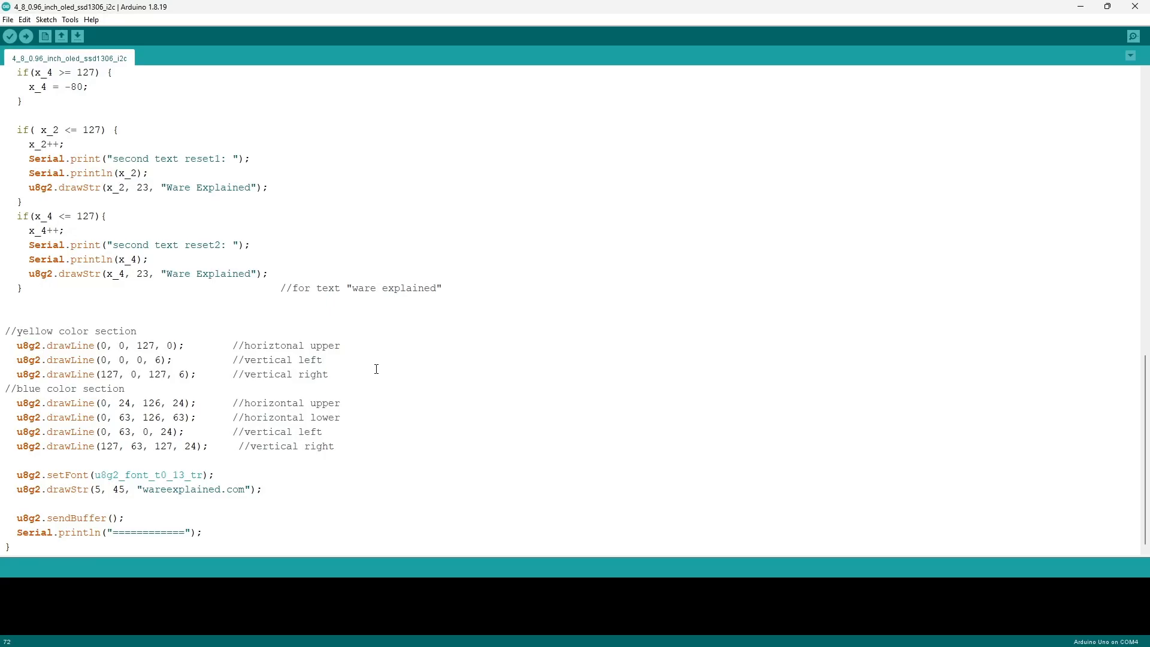
drag(6, 331, 328, 374)
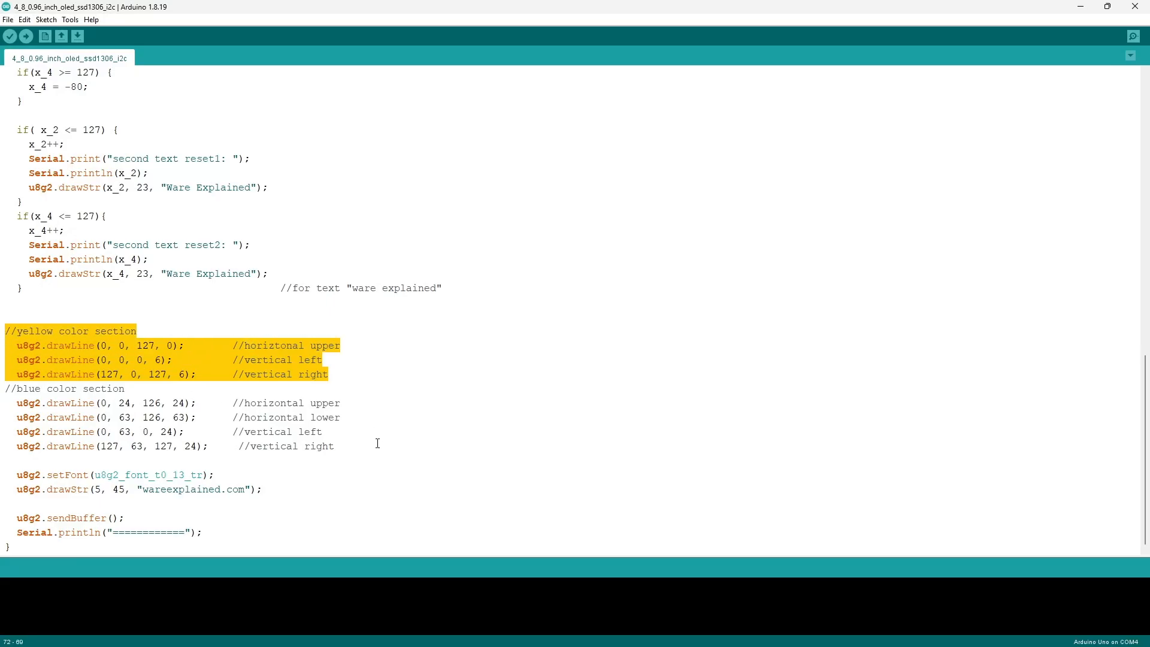
drag(4, 331, 205, 446)
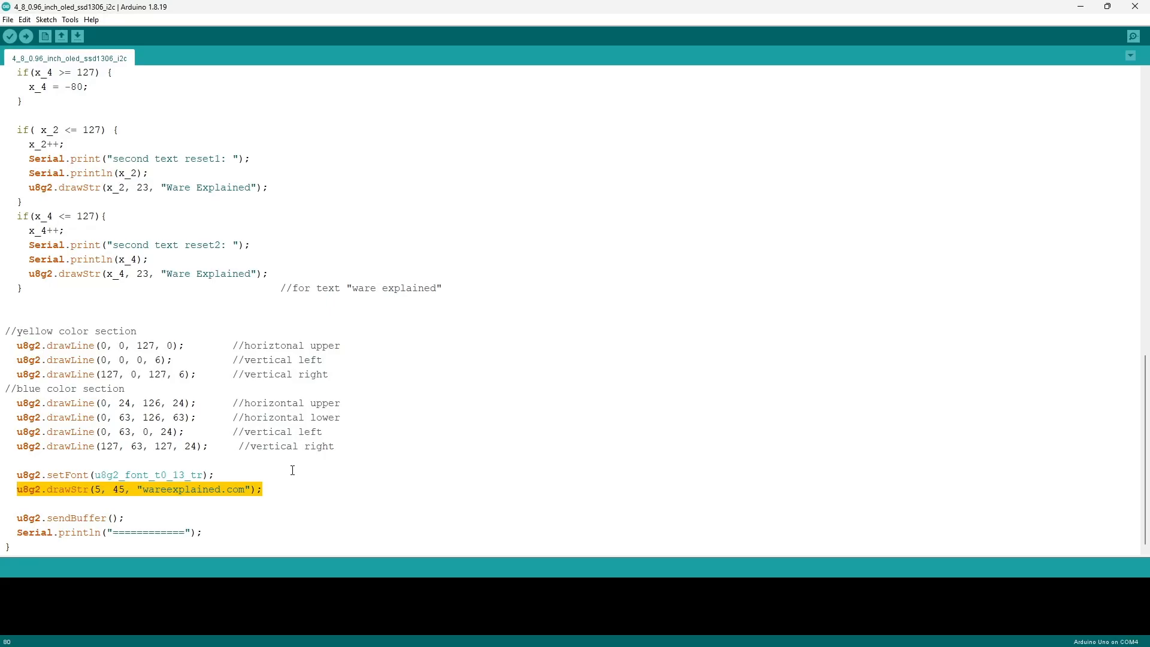
double_click(147, 474)
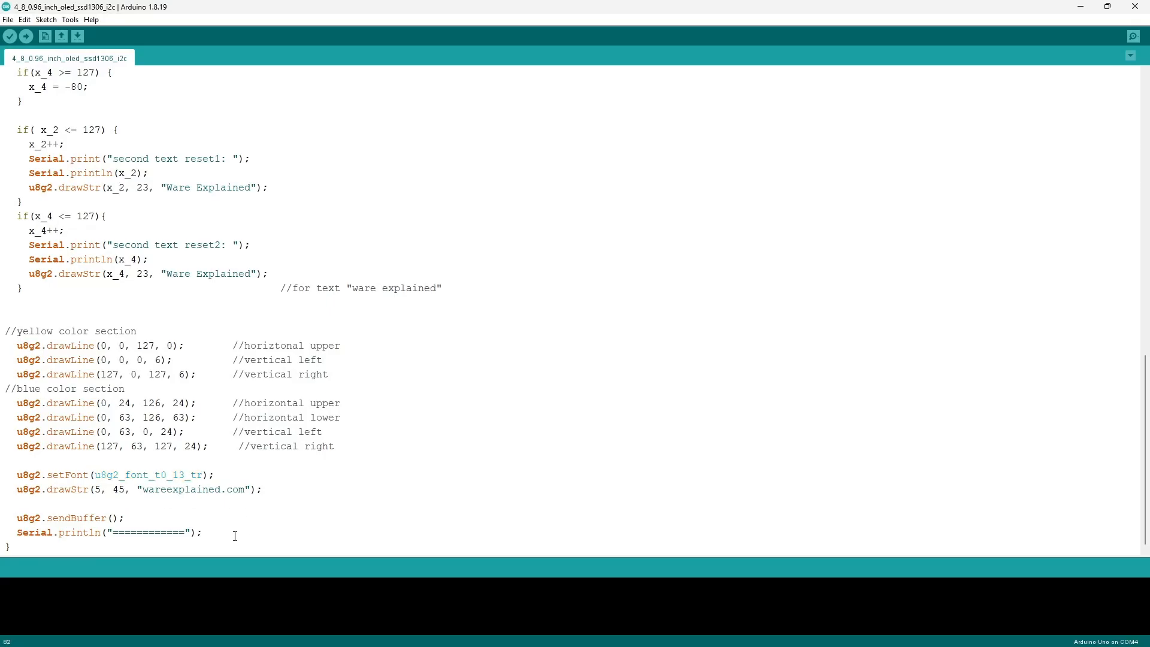
triple_click(106, 532)
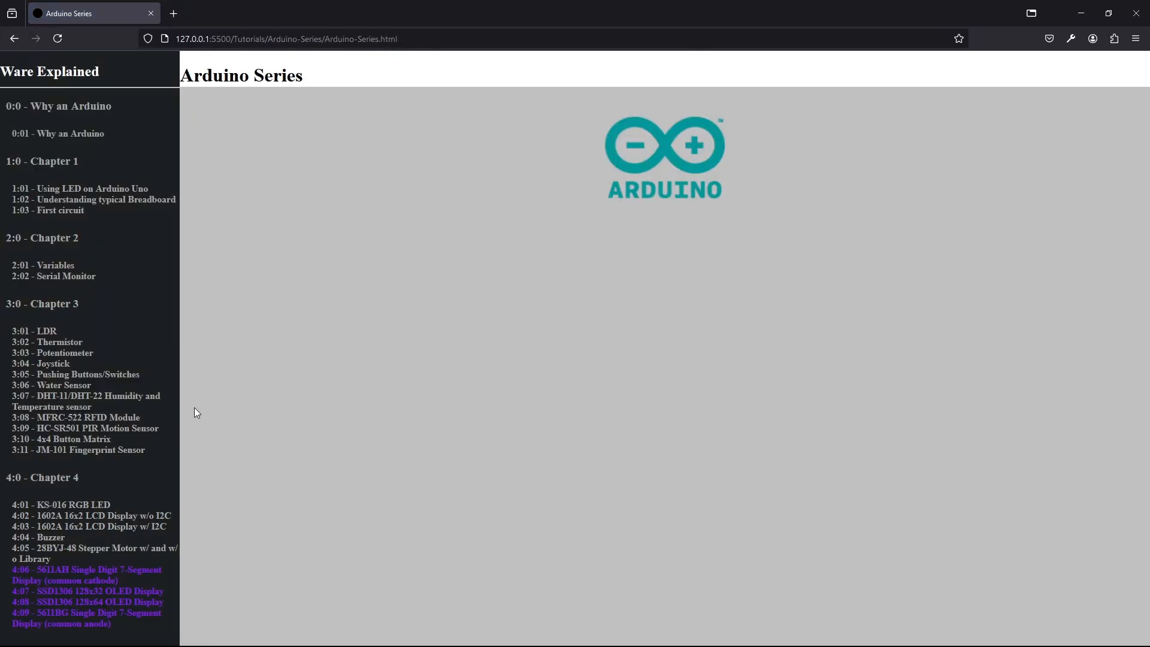
- View the 4:08 SSD1306 128x64 OLED tutorial's sketch code and wiring table
click(86, 601)
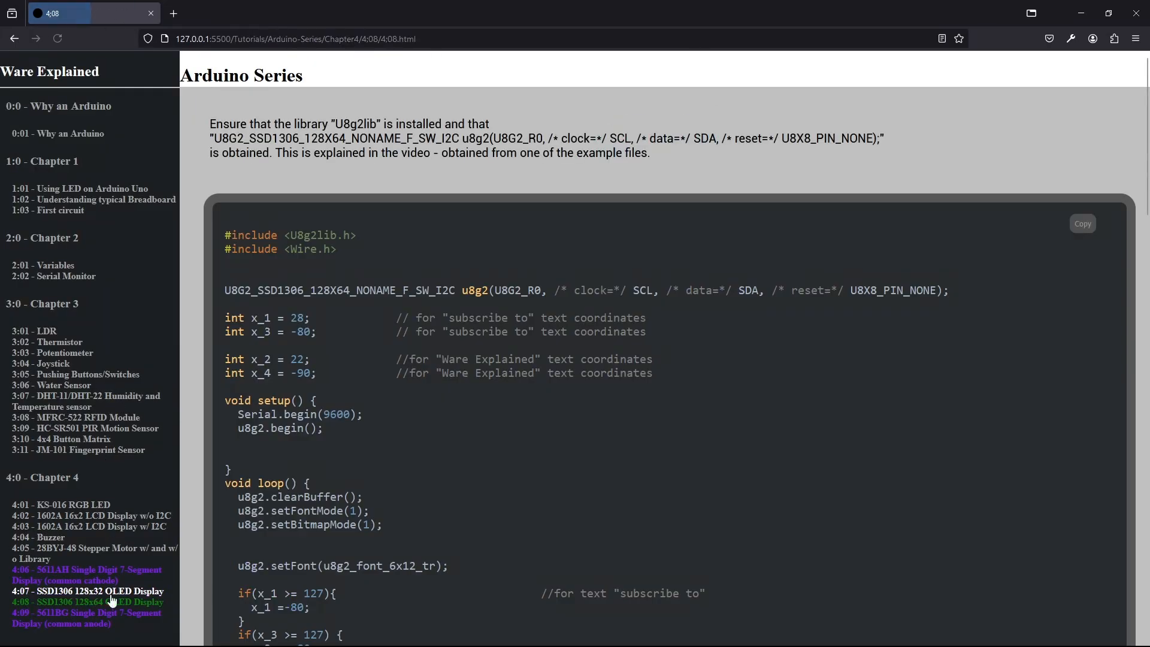
scroll(down, 3)
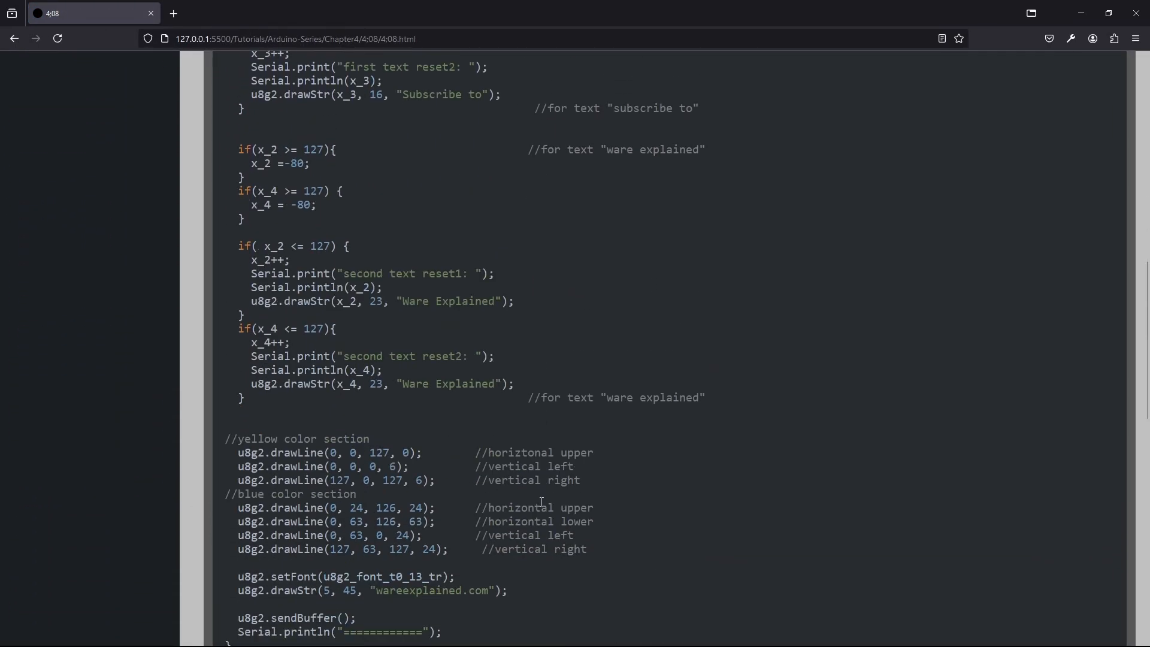
scroll(down, 3)
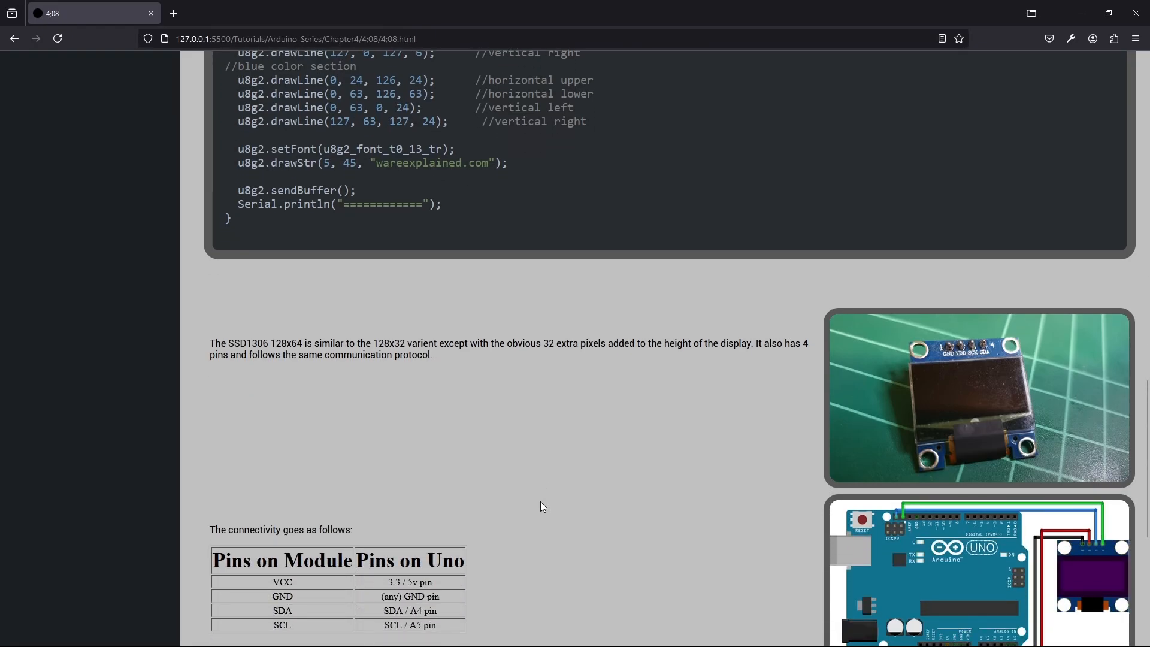